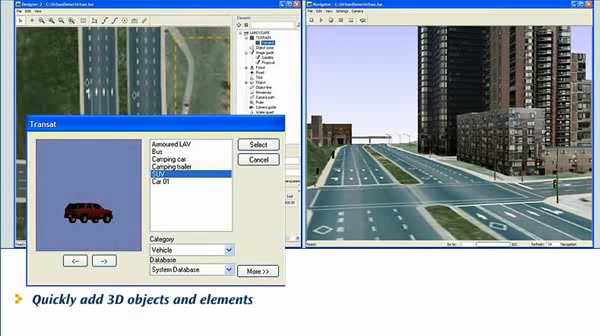
Bring up the Navigation Settings dialog for the 3D road scene from the viewer's navigation menu
{"action": "left_click", "coordinate": [252, 144]}
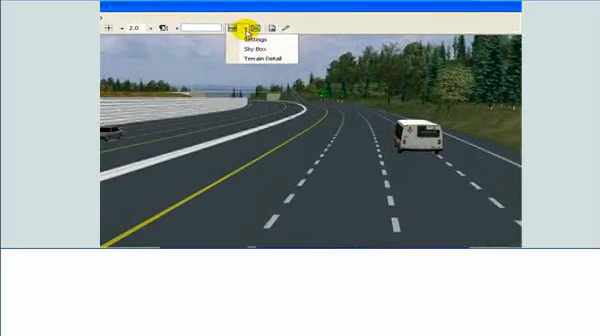
{"action": "left_click", "coordinate": [248, 40]}
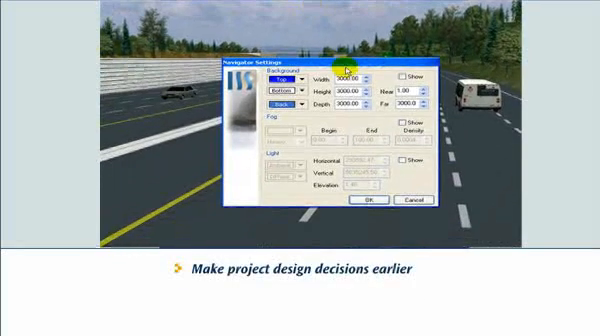